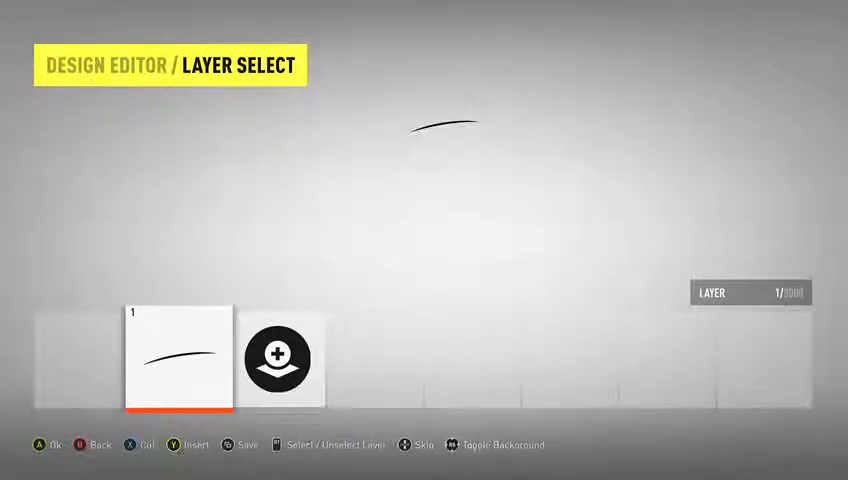
# - Resize the first curve layer to 0.37 by 1.26 with a slight rotation near the canvas top
pyautogui.click(176, 358)
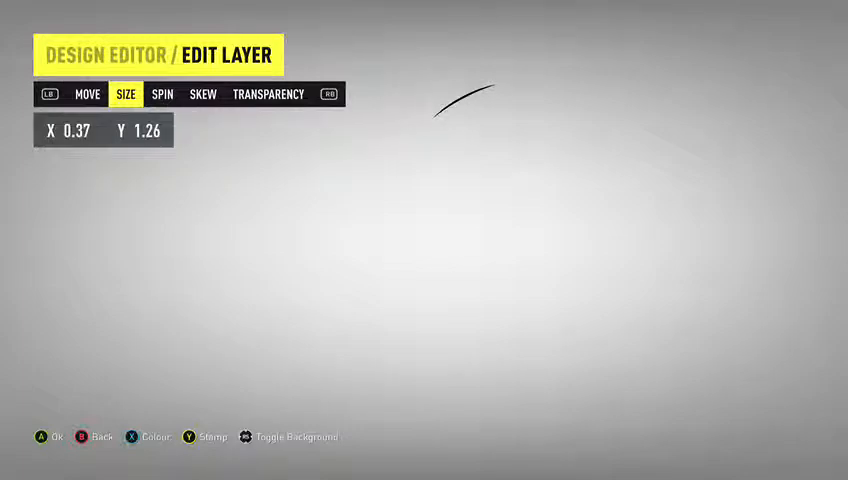
# - Position, scale to 0.22 by 1.06 and rotate a stamped second curve so it extends the arc rightward
pyautogui.click(88, 94)
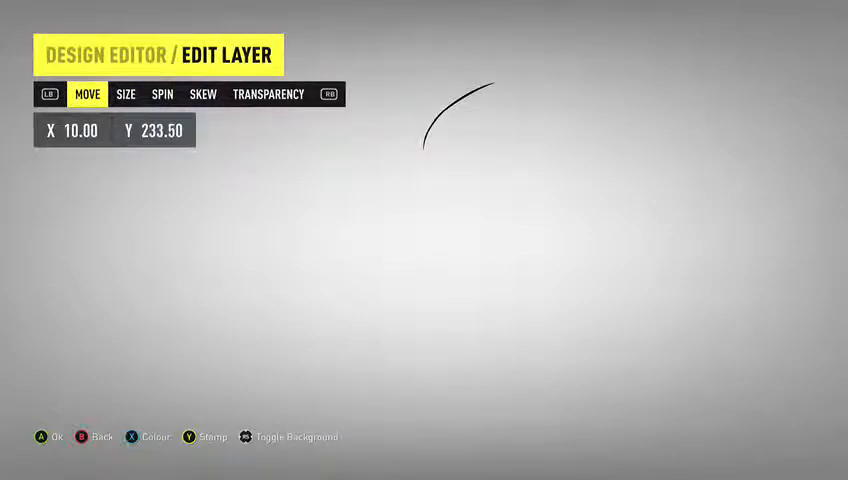
pyautogui.click(160, 92)
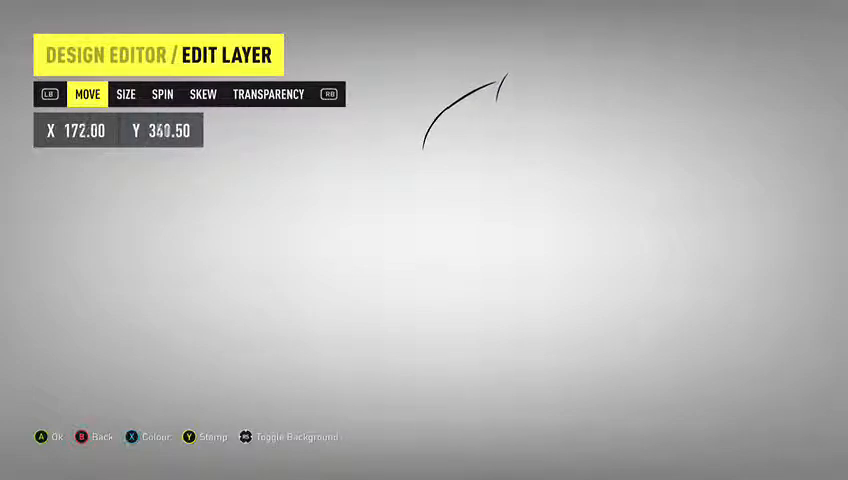
pyautogui.click(160, 94)
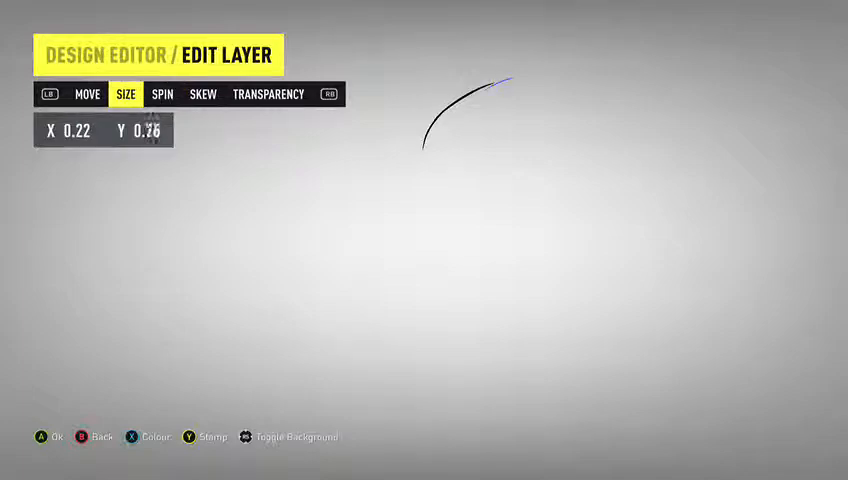
pyautogui.click(88, 94)
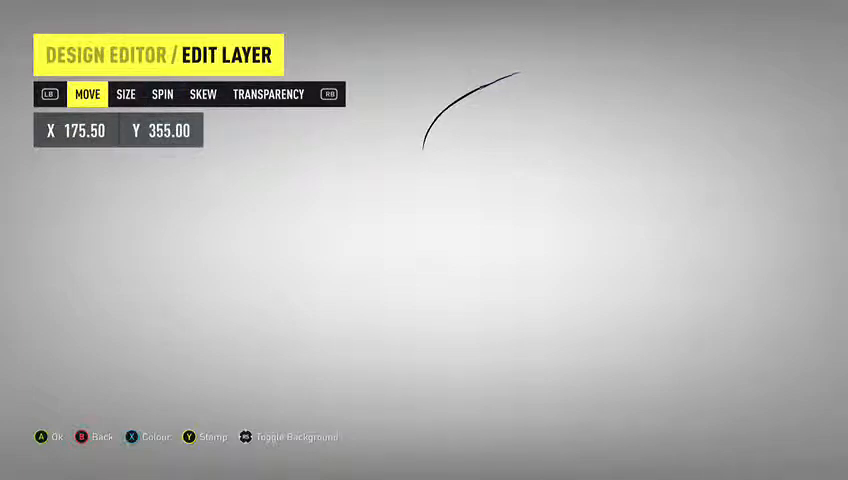
pyautogui.click(160, 94)
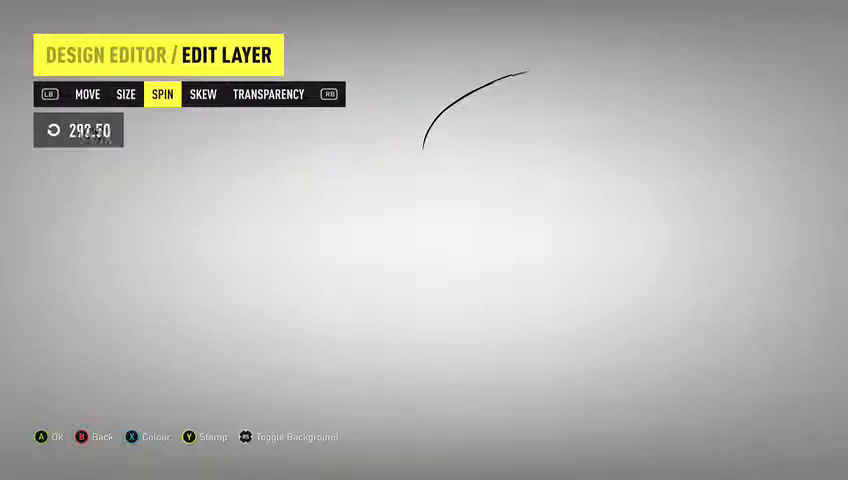
pyautogui.click(126, 94)
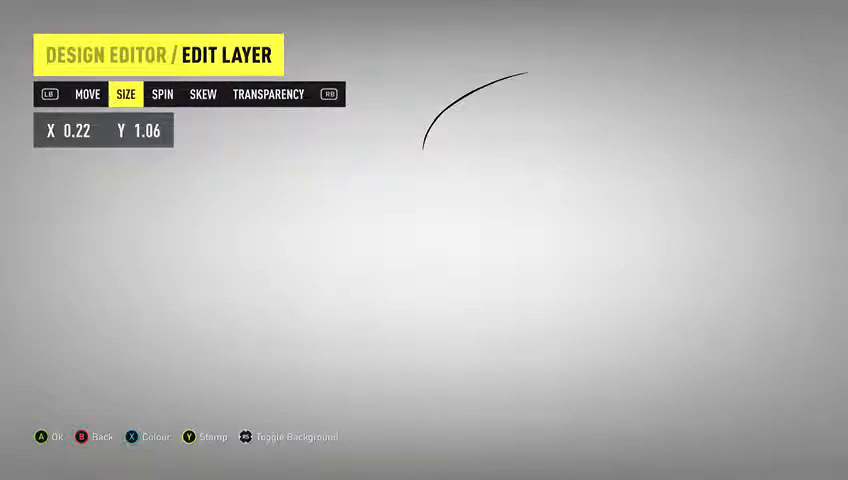
pyautogui.click(88, 92)
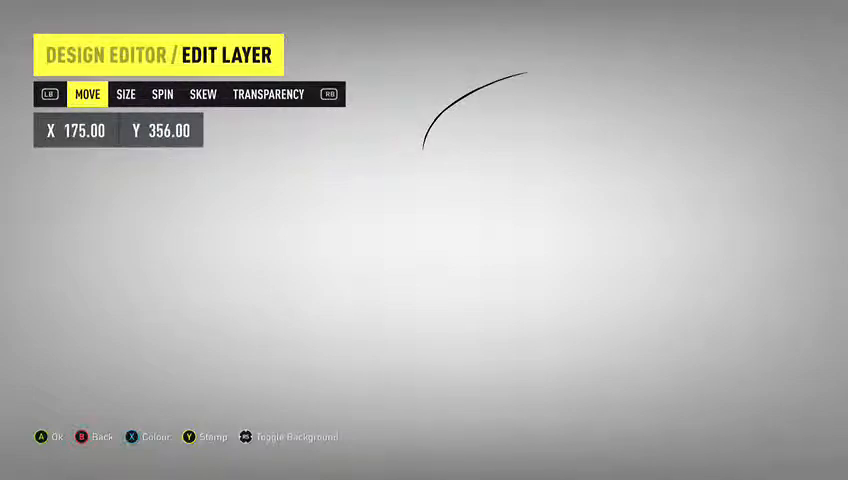
pyautogui.click(160, 92)
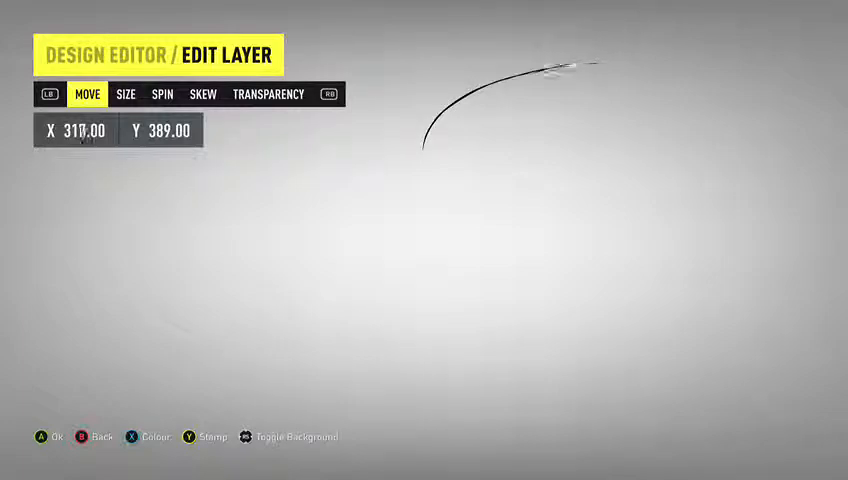
# - Rotate, move and flatten another curve piece to 0.17 by 0.88 at the arc's right end
pyautogui.click(162, 92)
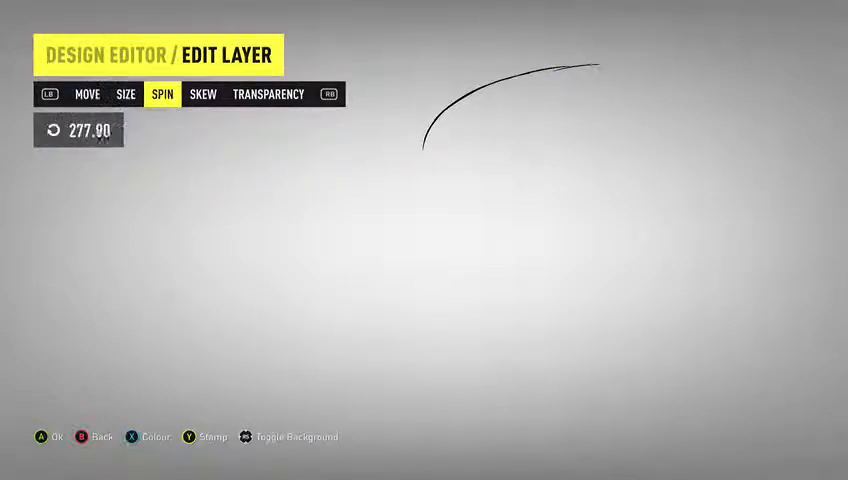
pyautogui.click(88, 94)
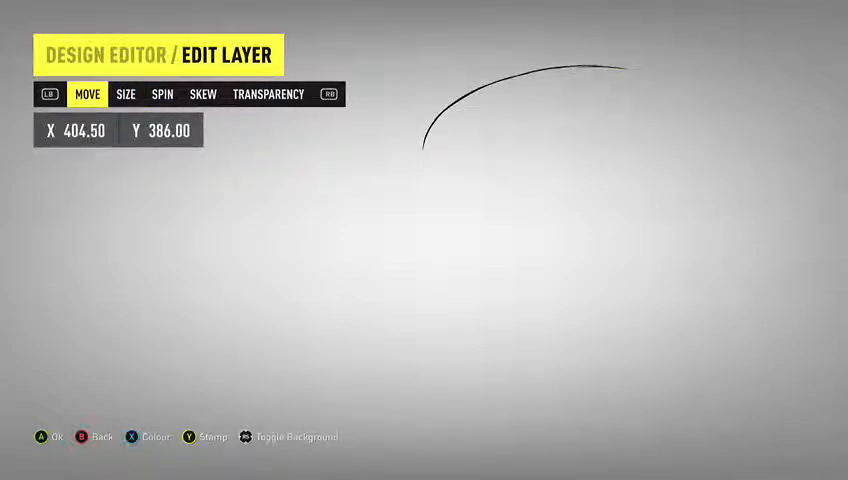
pyautogui.click(160, 94)
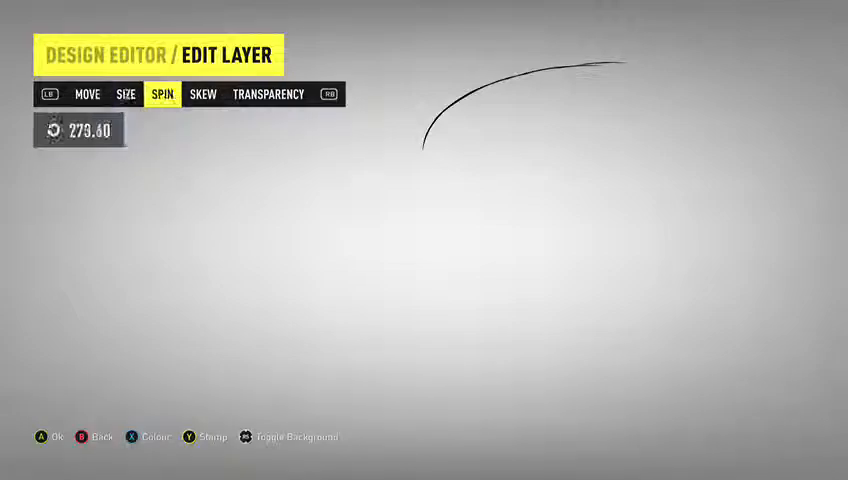
pyautogui.click(126, 94)
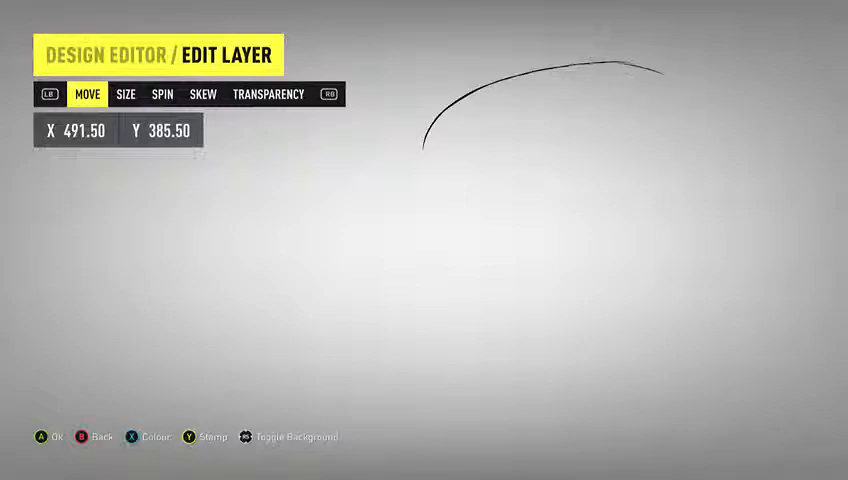
pyautogui.click(126, 94)
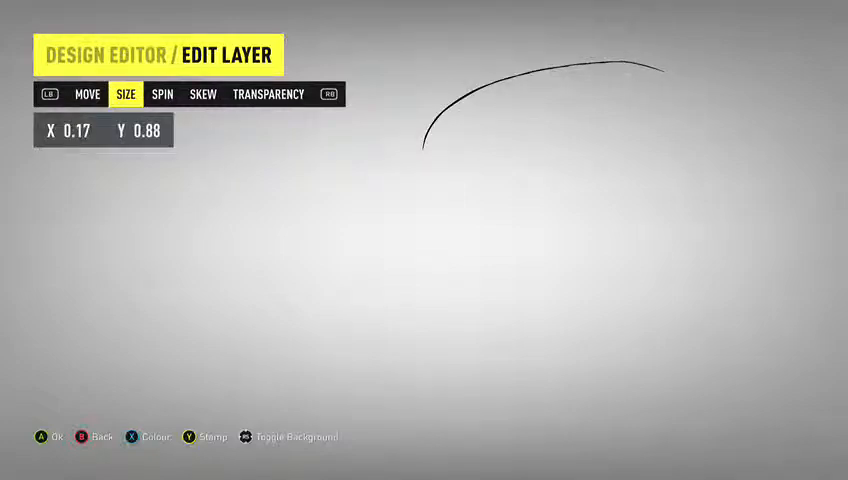
# - Place further curve pieces so the arc turns downward at its right end into one roofline
pyautogui.click(88, 94)
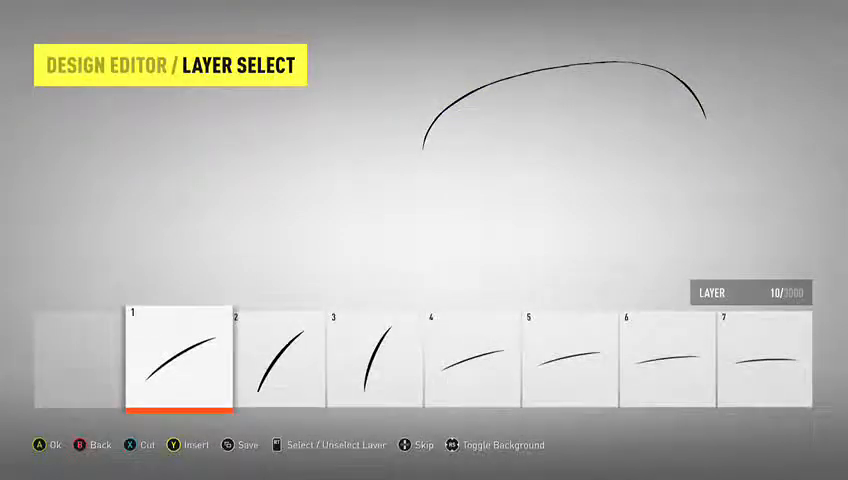
# - Stamp a small curve piece and place it at the arc's lower left end
pyautogui.press('Y')
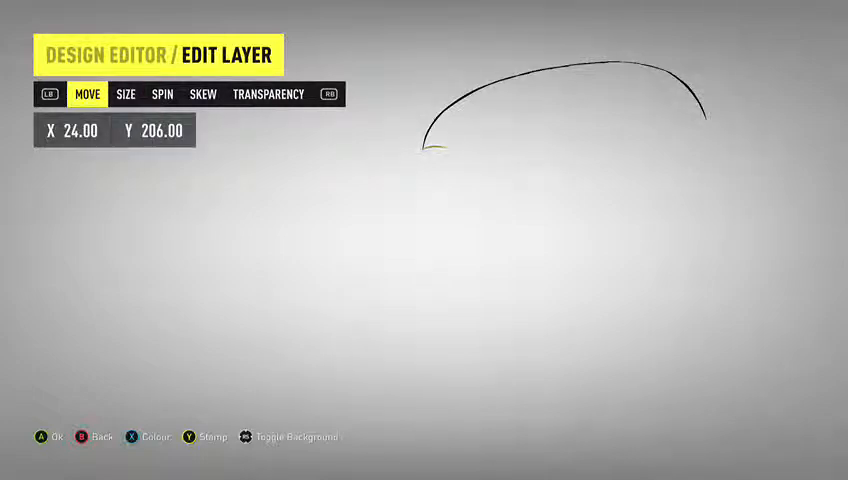
# - Rotate and position curve pieces to run a lower line rightward beneath the arc
pyautogui.click(126, 92)
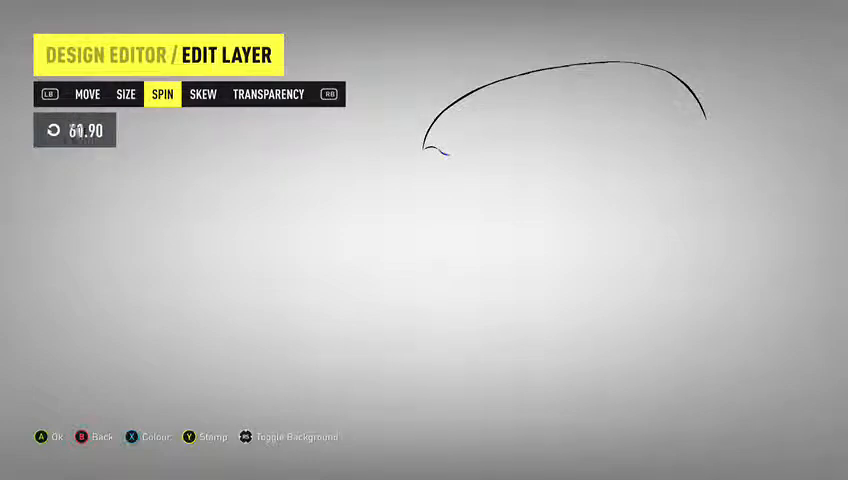
pyautogui.click(88, 94)
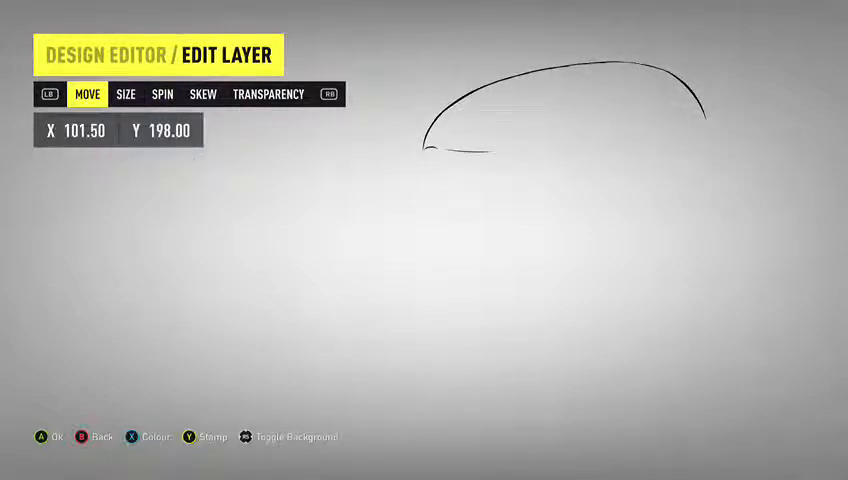
pyautogui.click(162, 94)
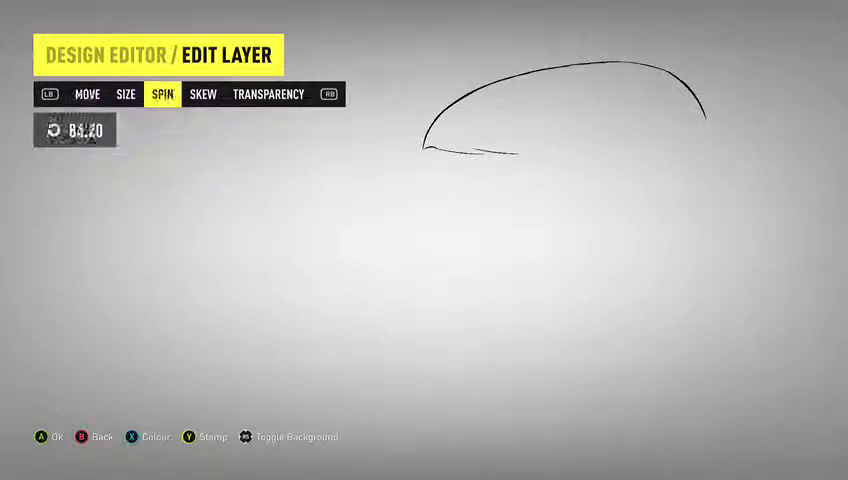
pyautogui.click(88, 94)
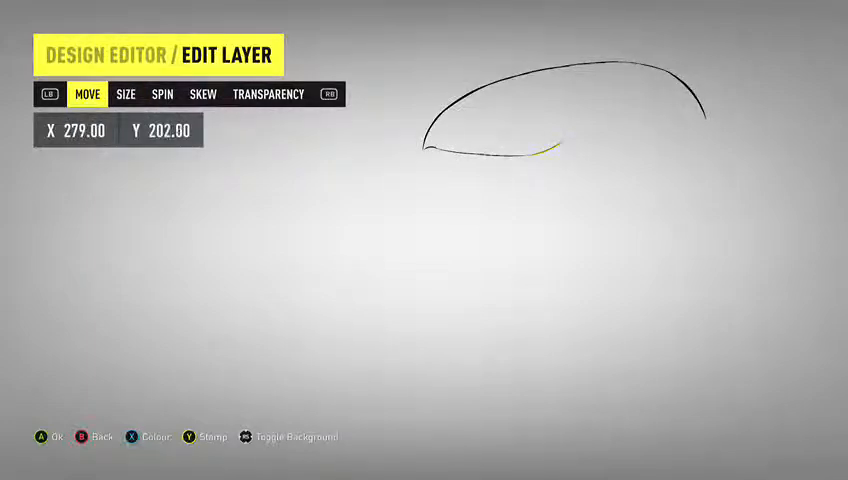
# - Move a new curve to the bottom line's right end and rotate it slightly upward
pyautogui.click(162, 94)
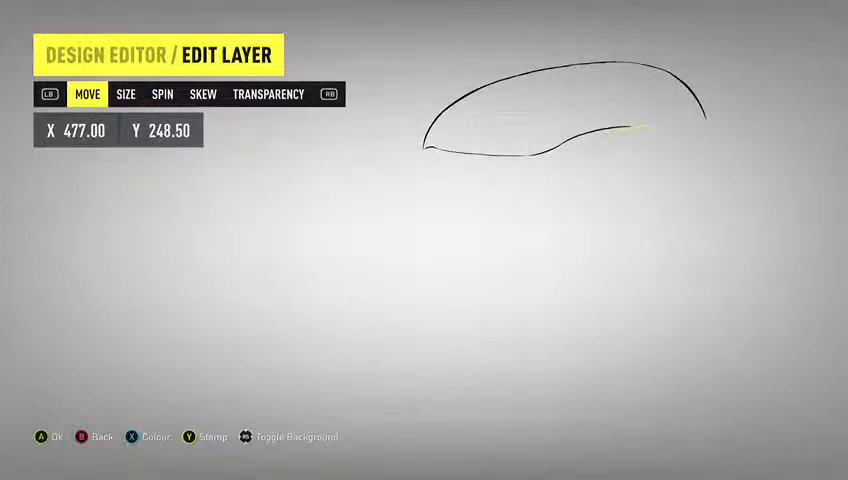
pyautogui.click(160, 94)
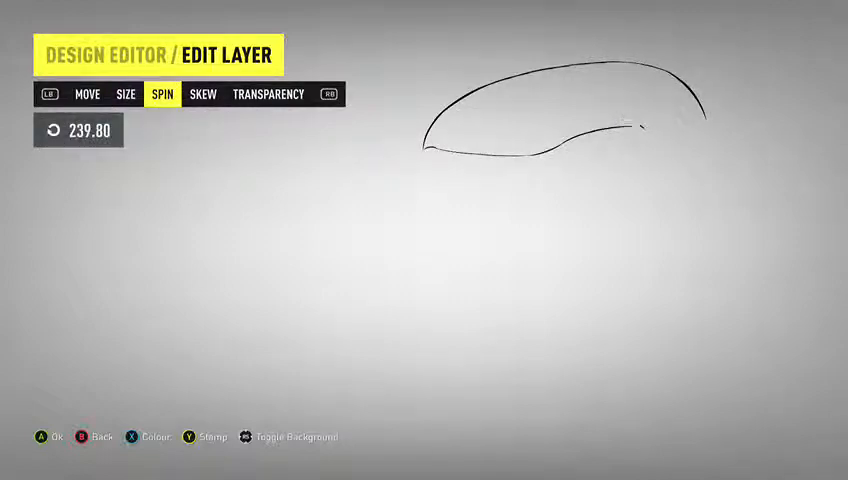
# - Position and scale a curve piece linking the lower line up to the arc's back end
pyautogui.click(88, 94)
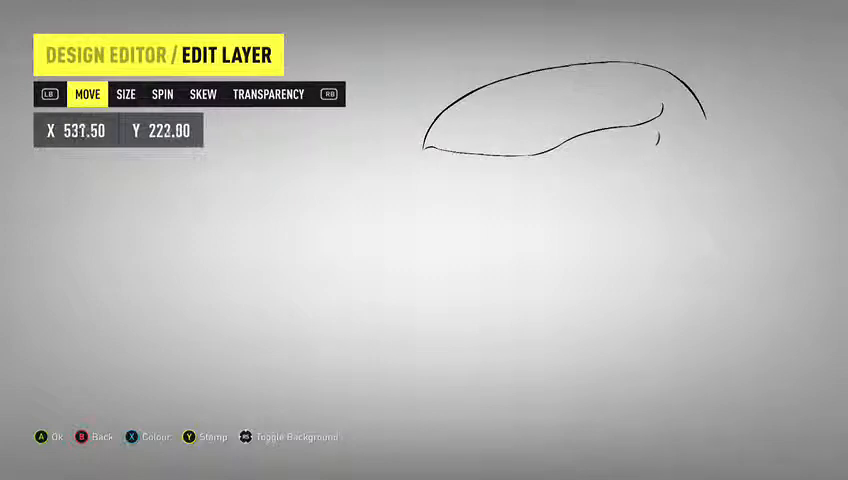
pyautogui.click(126, 94)
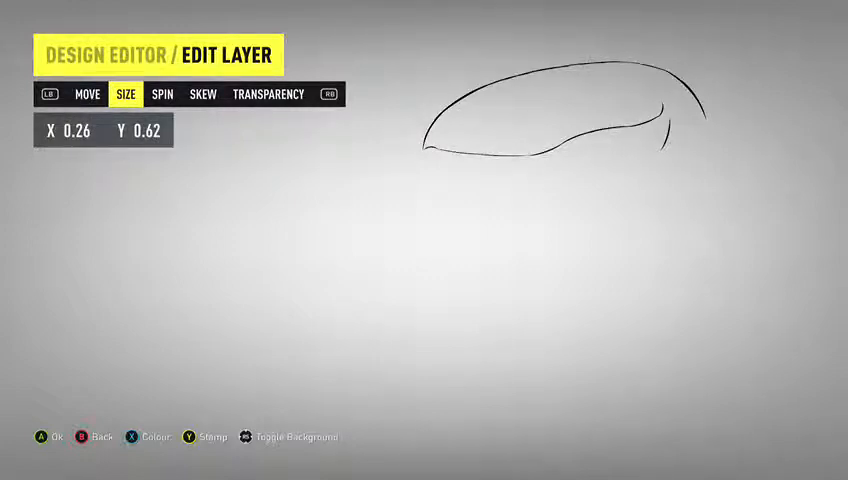